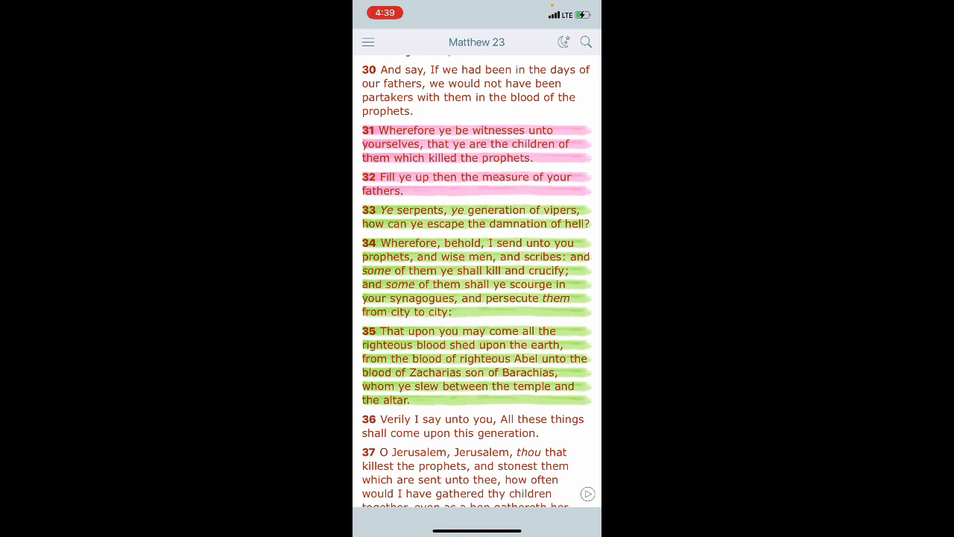
# Step: Go from Matthew 23 to Acts 5 via the table of contents
pyautogui.click(367, 41)
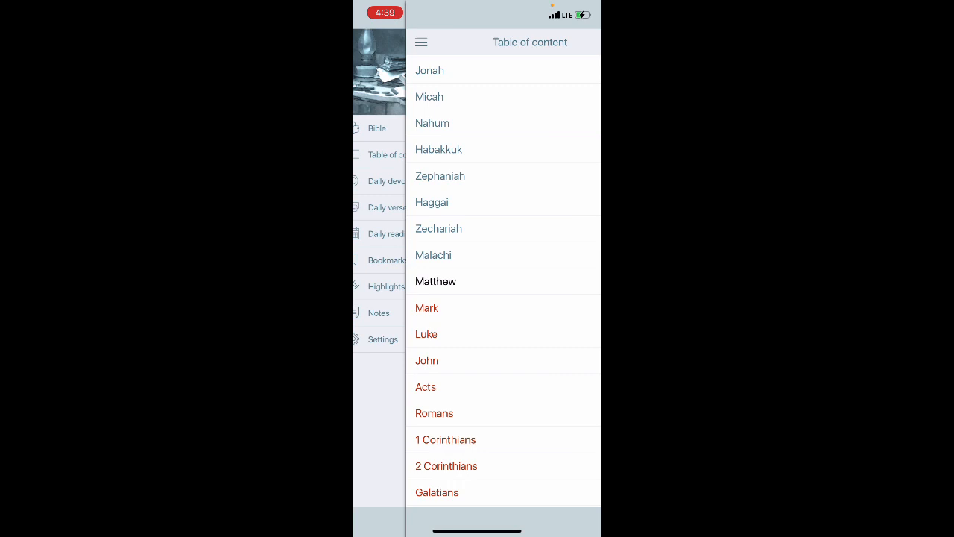
pyautogui.click(426, 386)
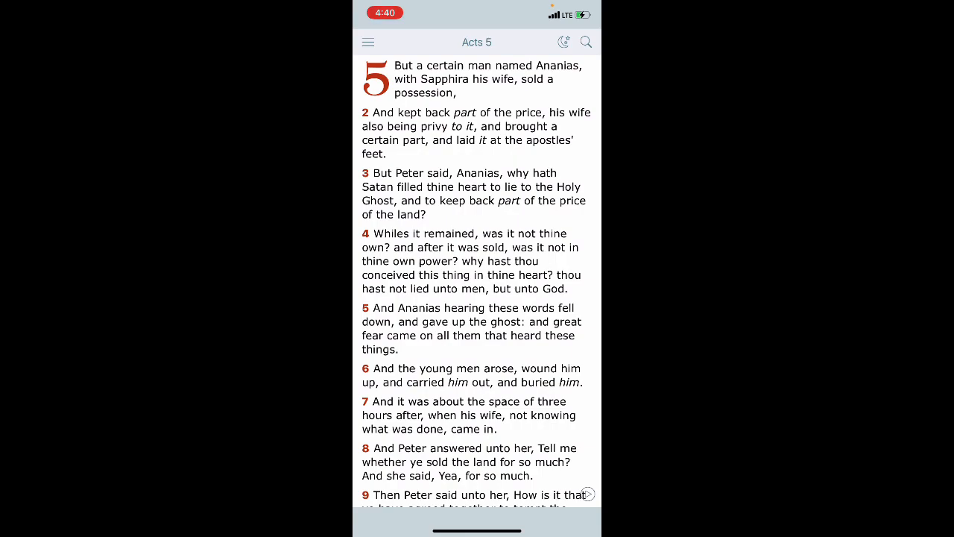
pyautogui.scroll(-3)
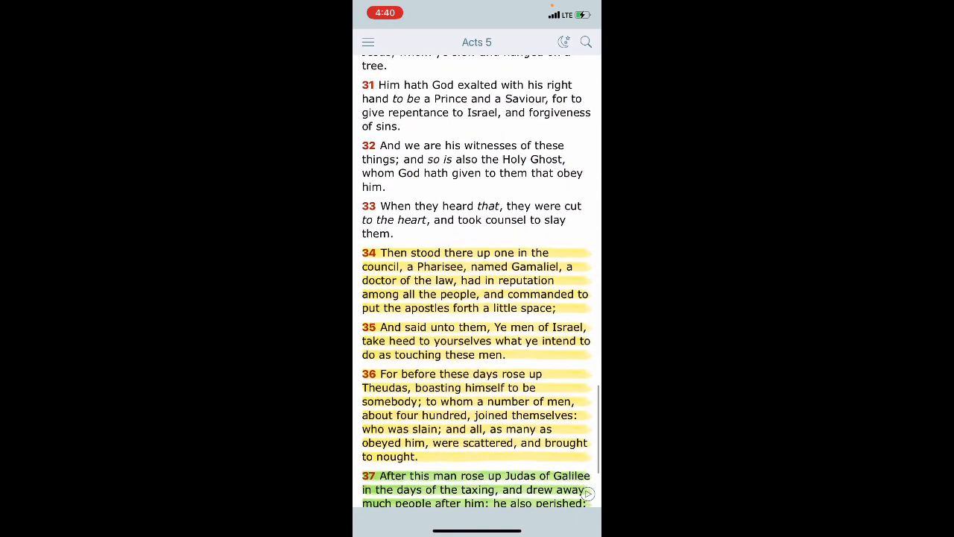
pyautogui.scroll(3)
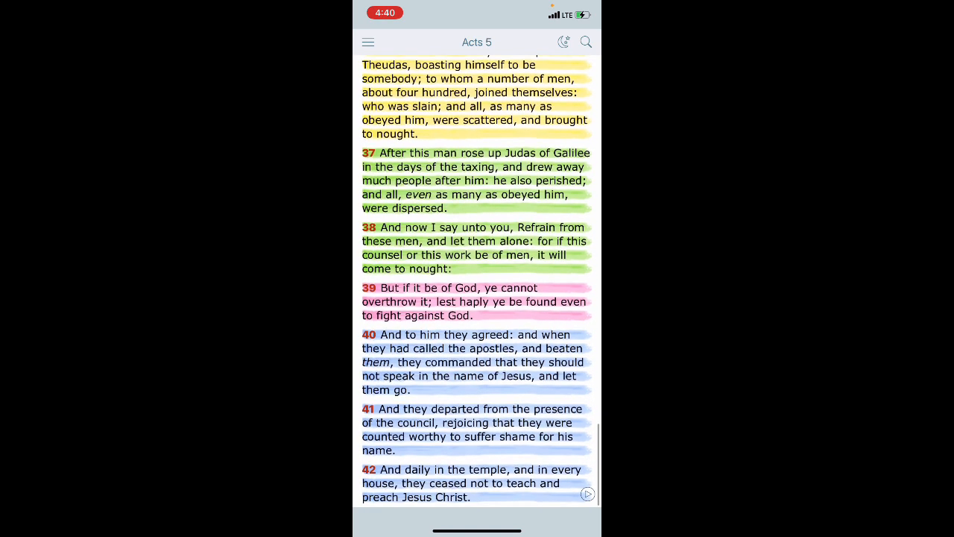
pyautogui.scroll(-3)
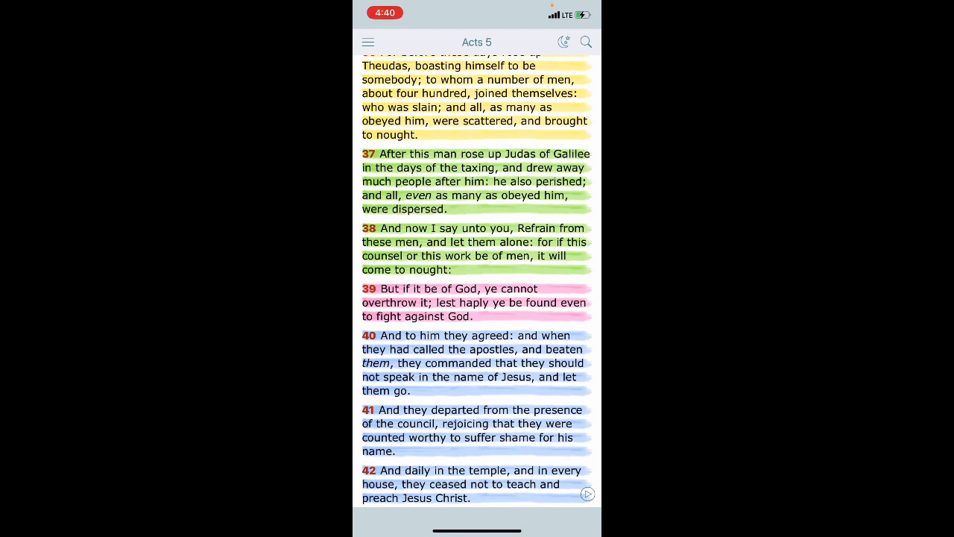
# Step: Go to Mark 4 via the table of contents, where verses 16–17 are pink
pyautogui.click(366, 41)
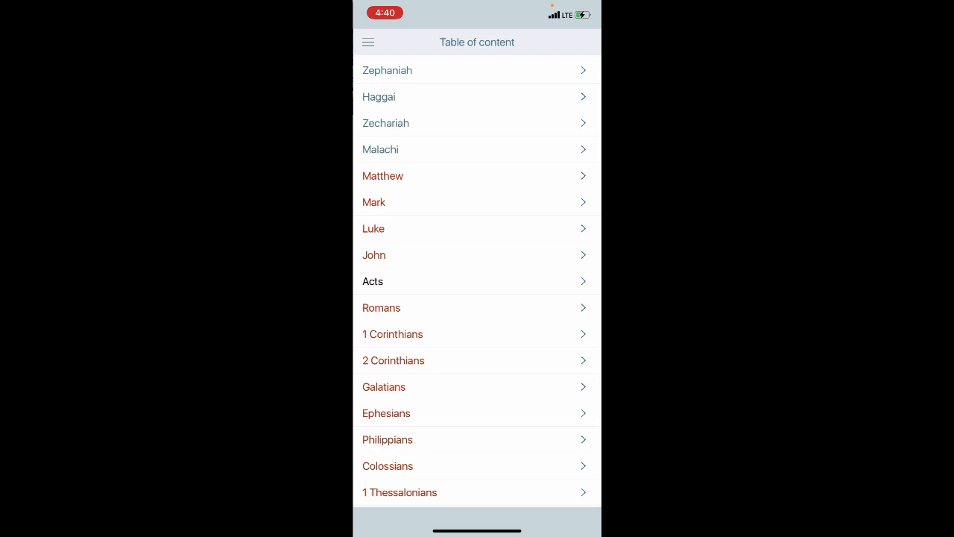
pyautogui.click(374, 203)
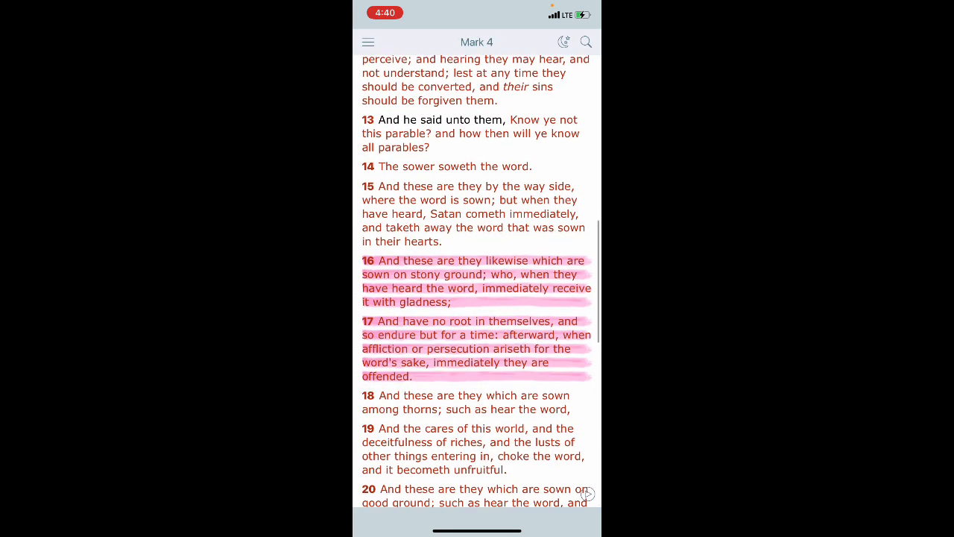
# Step: Highlight Mark 4 verses 14–15 in green above the pink verses 16–17
pyautogui.scroll(3)
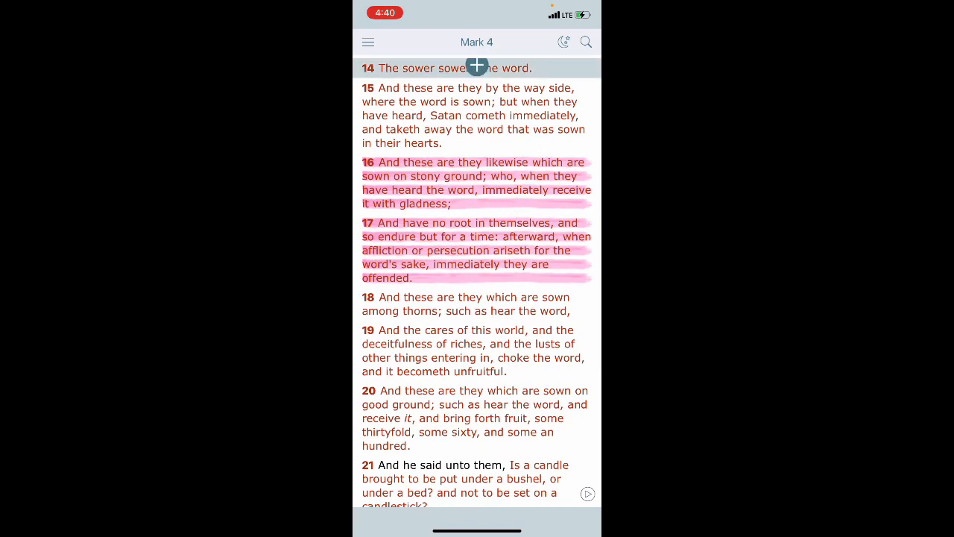
pyautogui.click(478, 67)
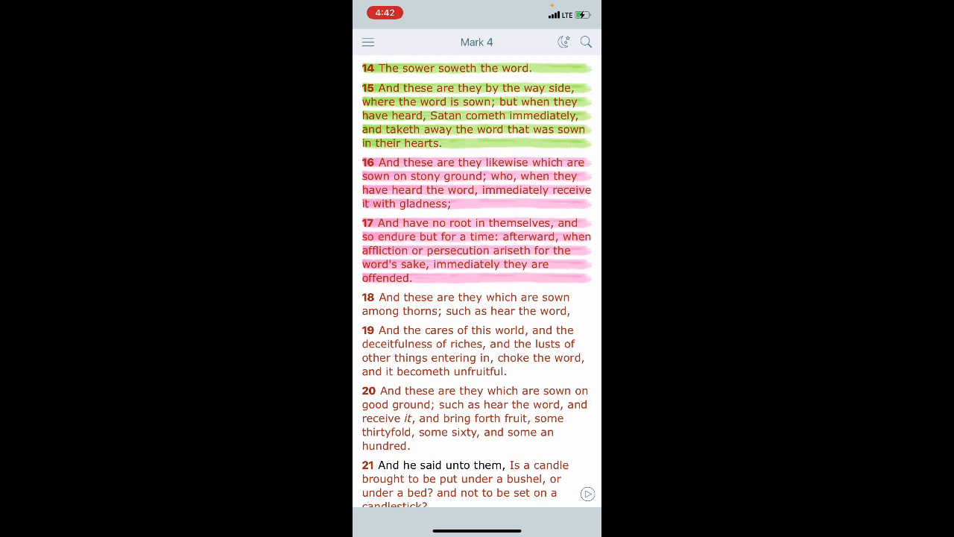
# Step: Return to Matthew 23 via the table of contents
pyautogui.click(366, 42)
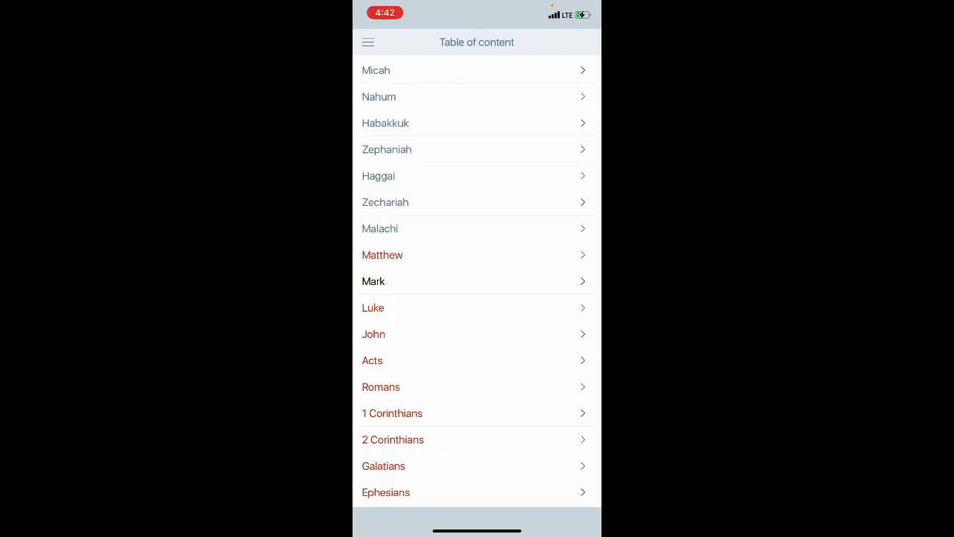
pyautogui.click(382, 254)
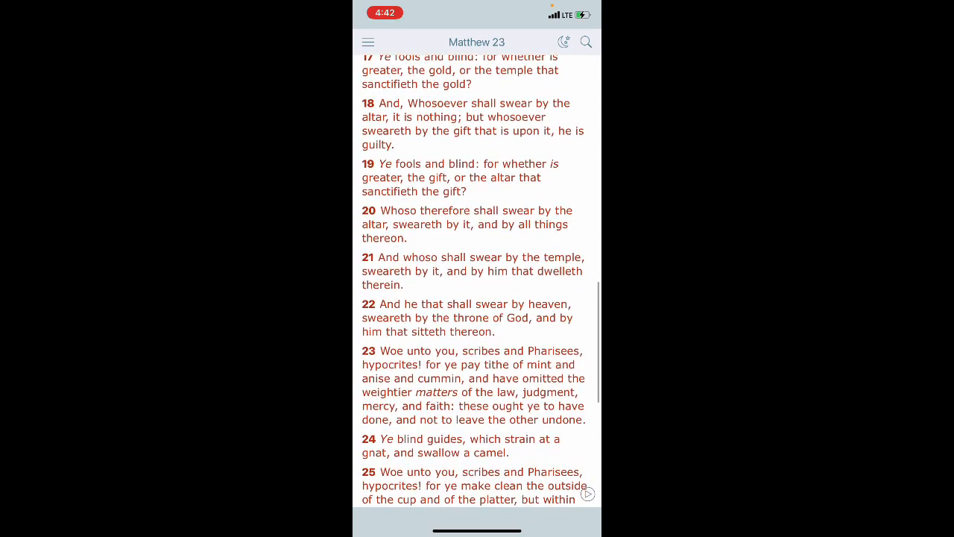
# Step: Read down Matthew 23 to the pink-highlighted verses 31–32
pyautogui.scroll(3)
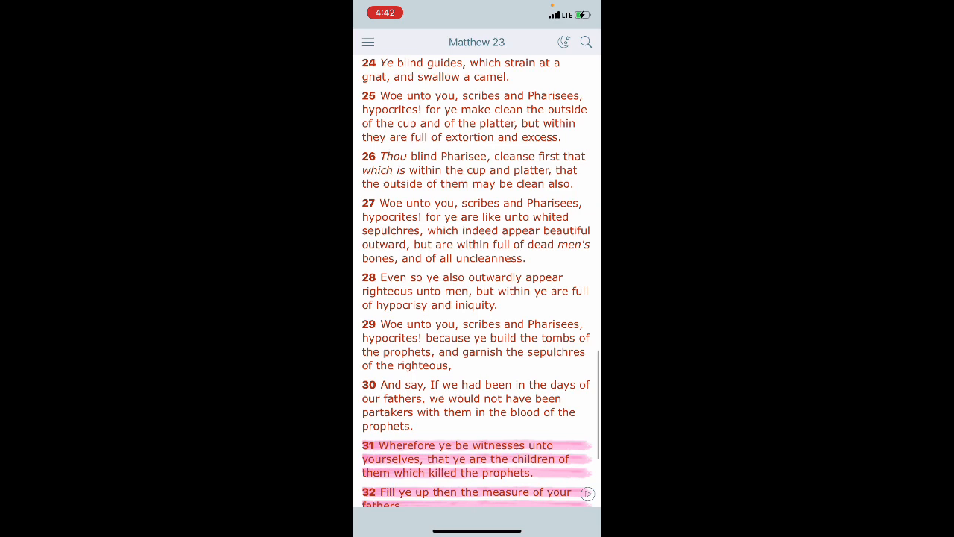
pyautogui.scroll(3)
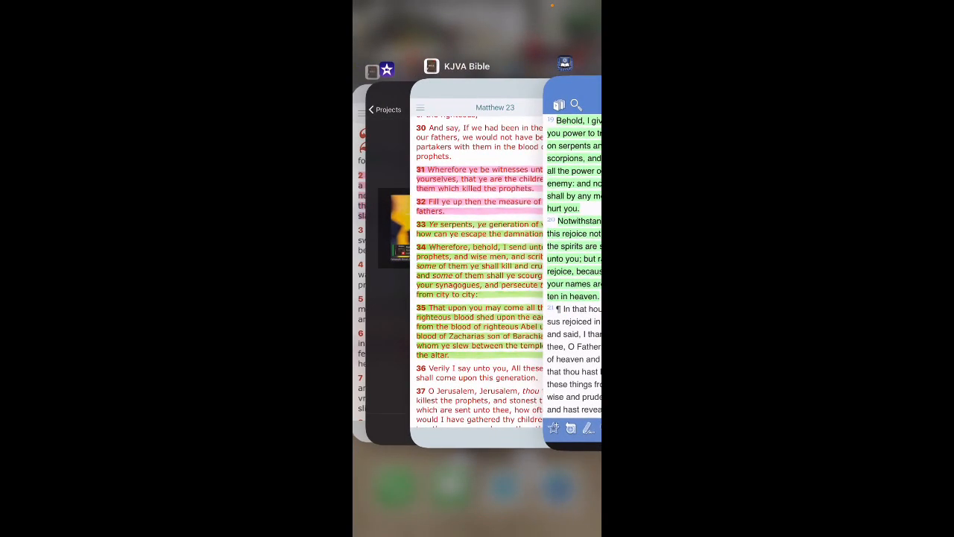
# Step: Return to the KJV Bible app and read Ephesians 6
pyautogui.click(477, 268)
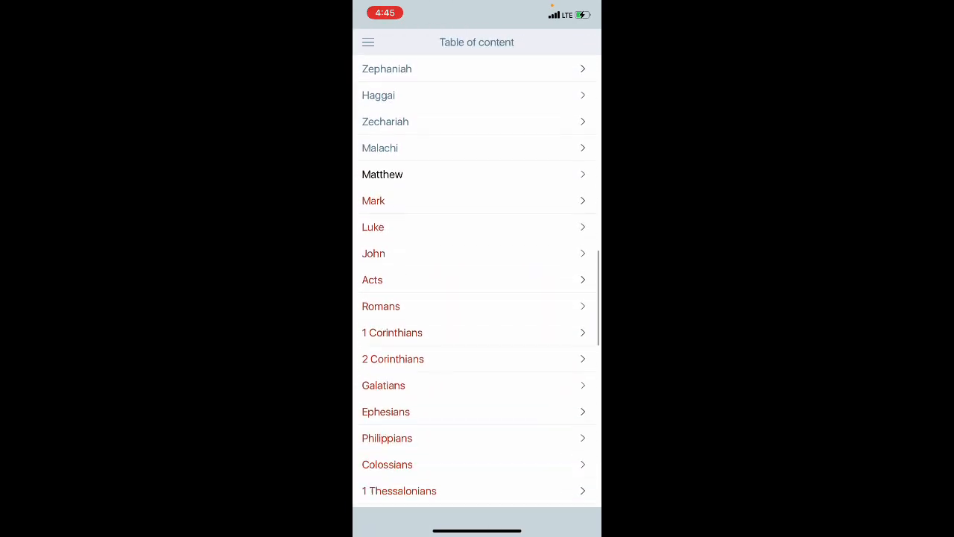
pyautogui.click(385, 411)
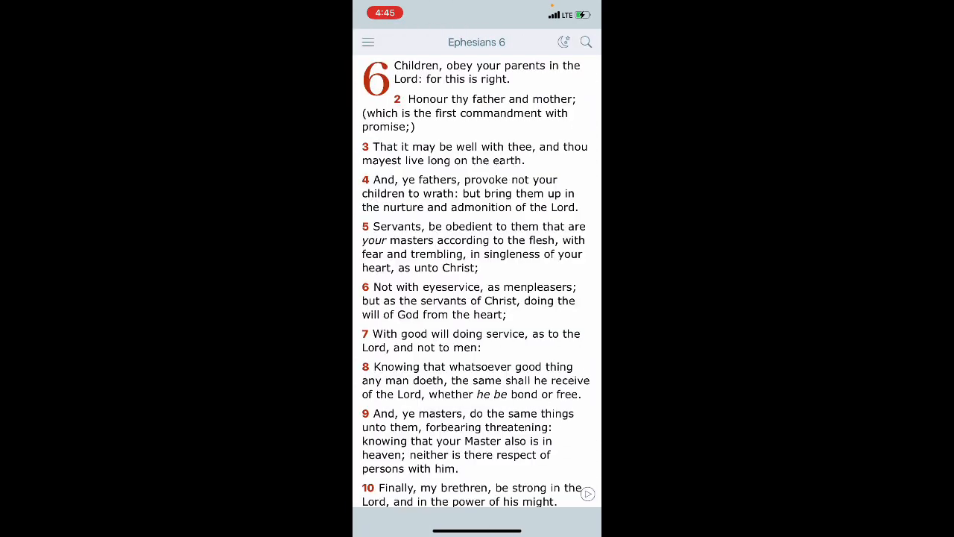
pyautogui.scroll(-3)
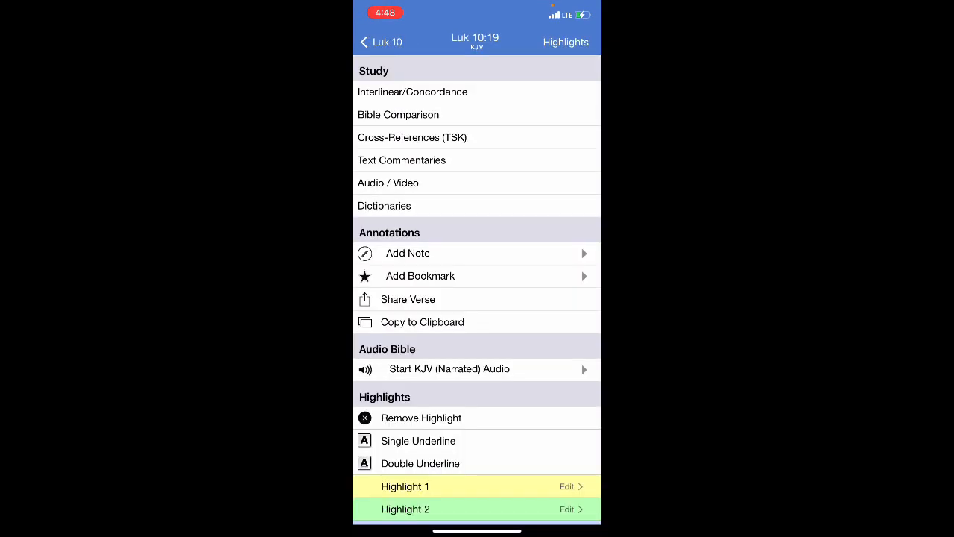
# Step: View the Greek interlinear for Luke 10:19 and read Strong's G3961 pateo, 'to tread'
pyautogui.click(412, 92)
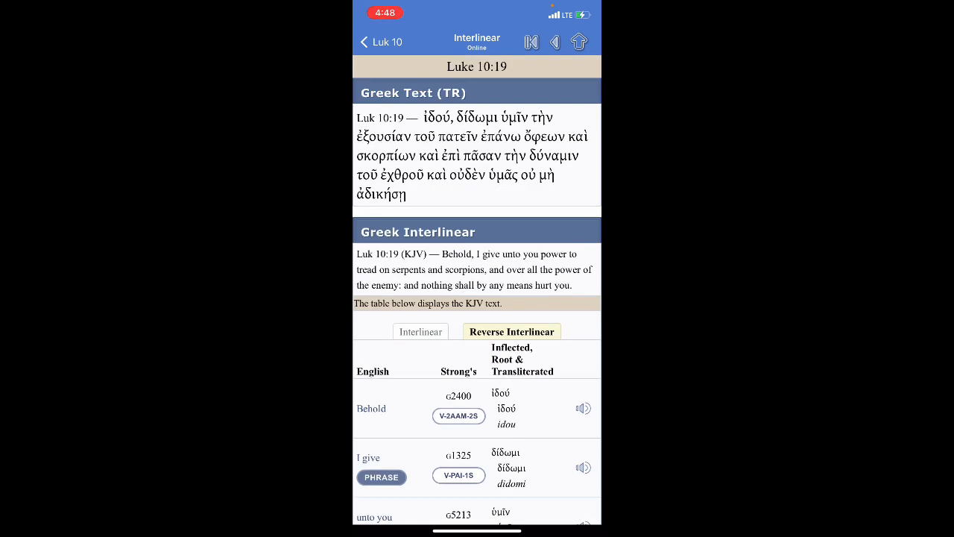
pyautogui.scroll(-3)
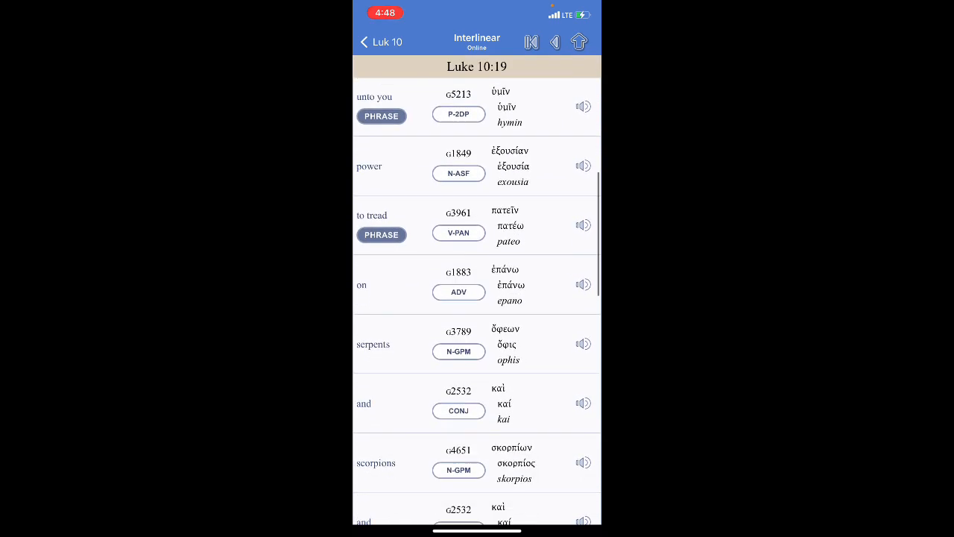
pyautogui.click(459, 225)
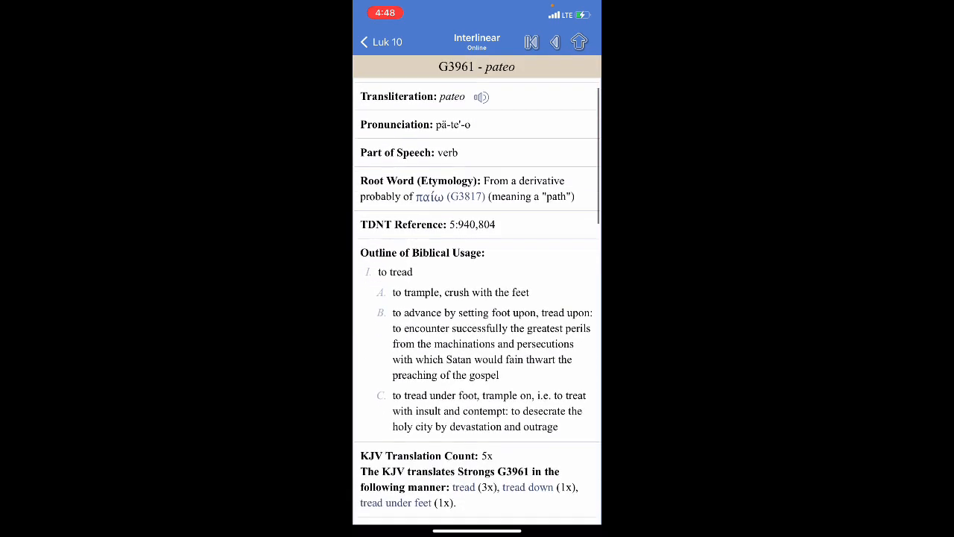
pyautogui.scroll(-3)
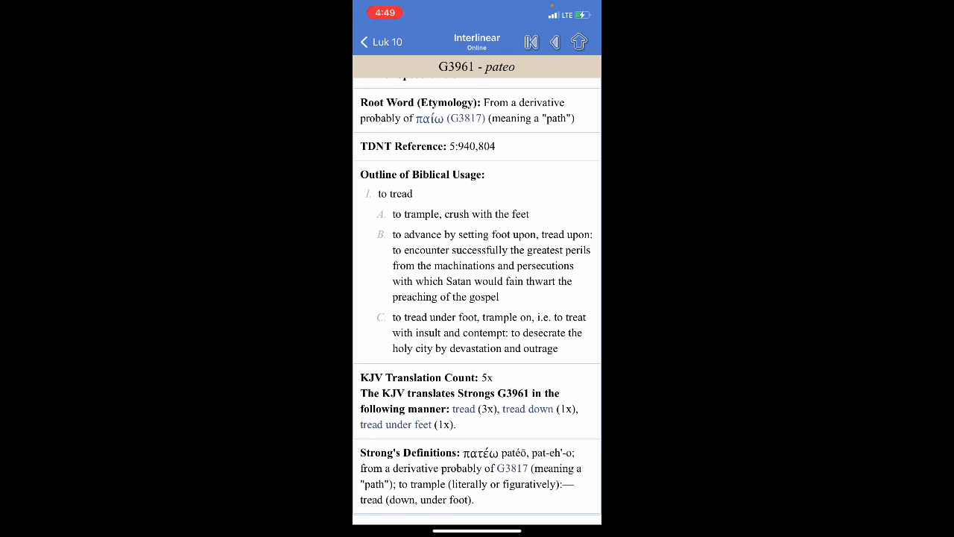
pyautogui.scroll(-3)
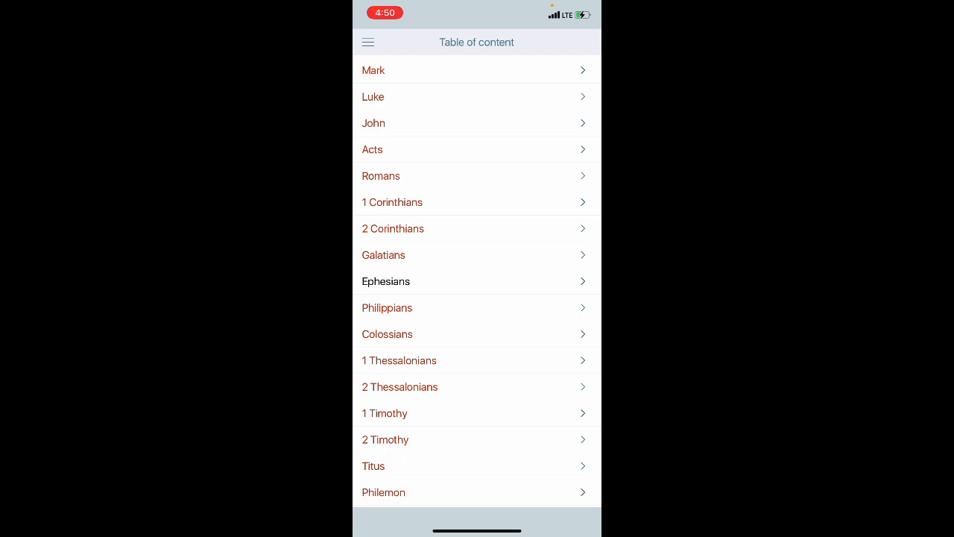
# Step: Bring up the empty word search screen in place of 2 Corinthians 2
pyautogui.click(394, 228)
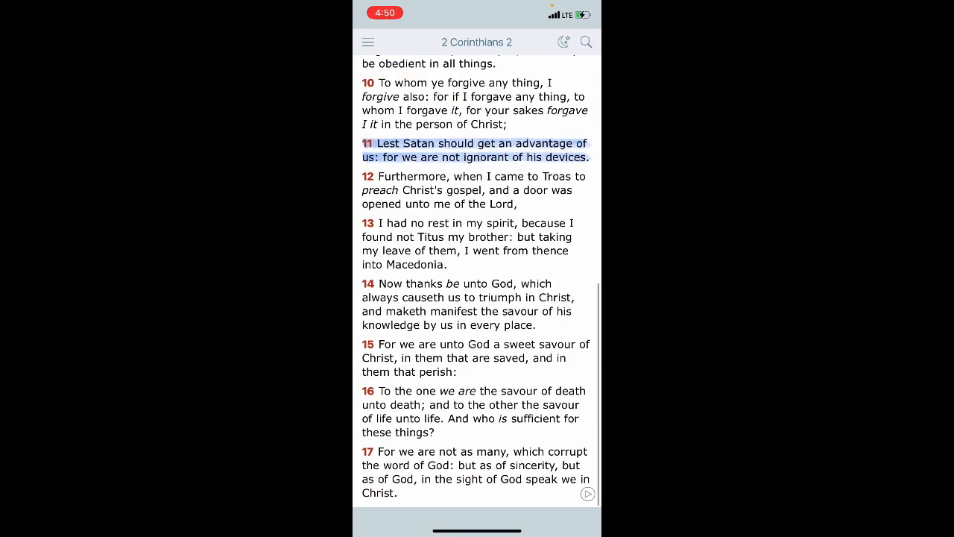
pyautogui.scroll(3)
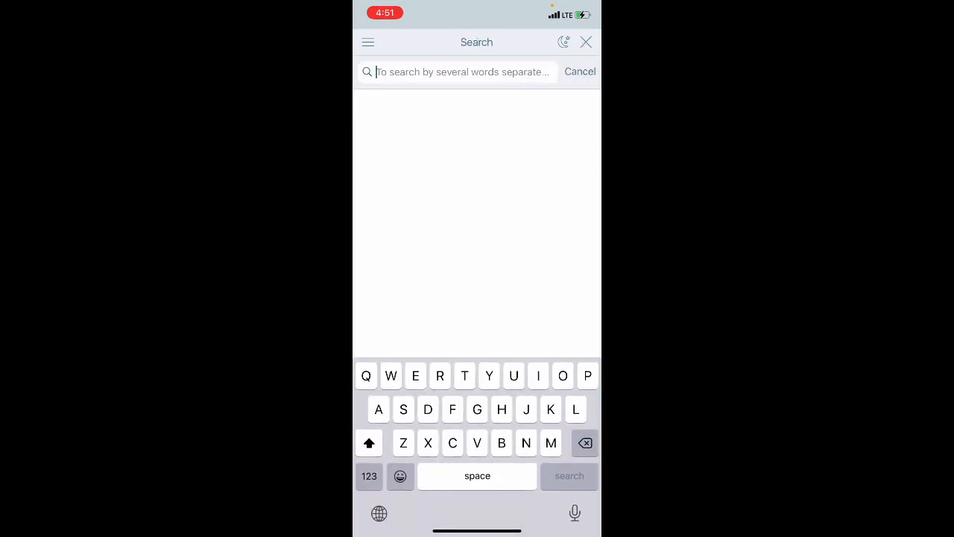
# Step: Search for 'Innman defile', bringing up Mark 7 on what defiles a man
pyautogui.write('Innman')
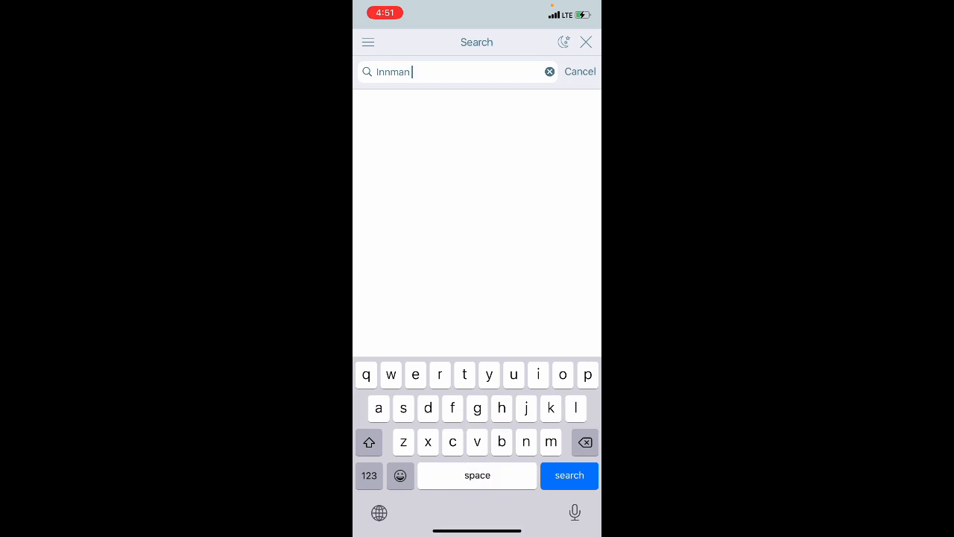
pyautogui.write('defile')
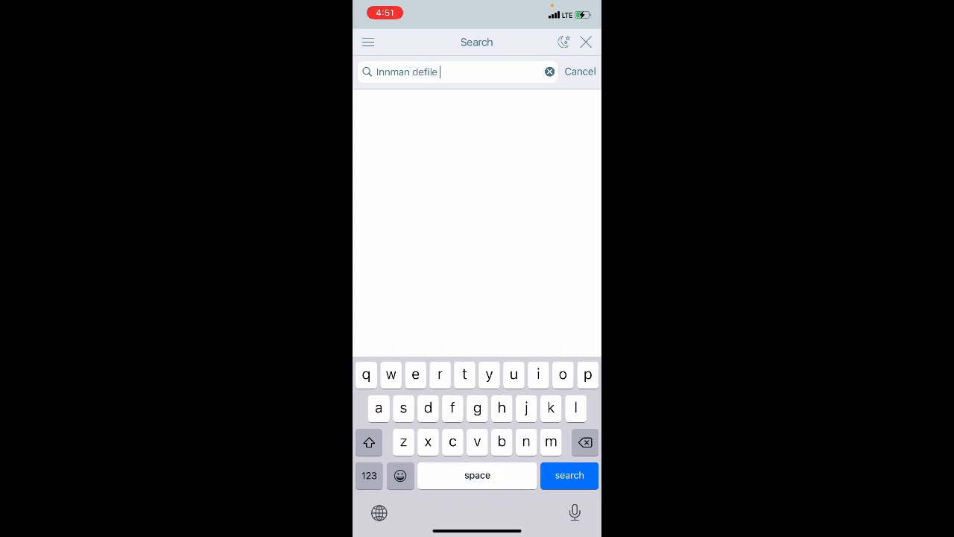
pyautogui.click(569, 474)
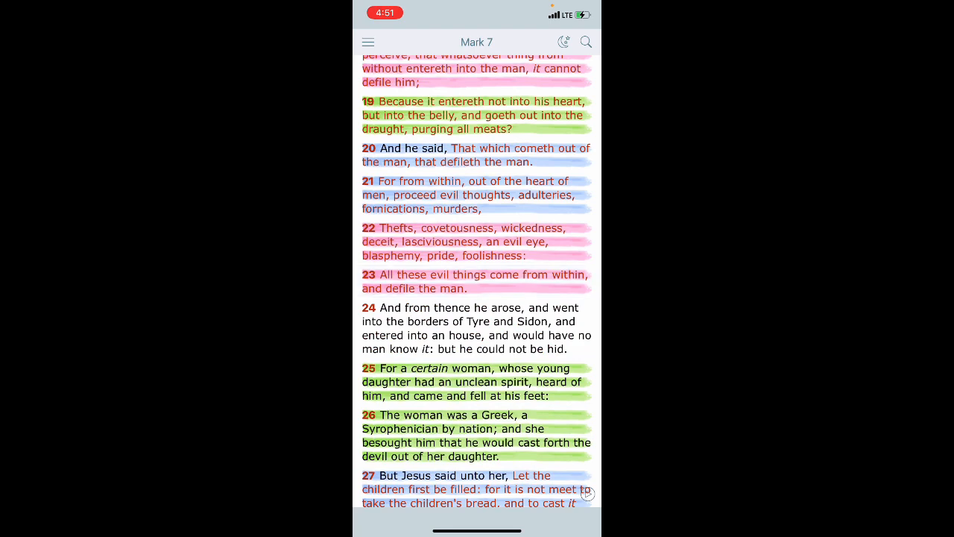
# Step: Read through Mark 7's verses on defilement before moving to Ecclesiasticus 21
pyautogui.scroll(-3)
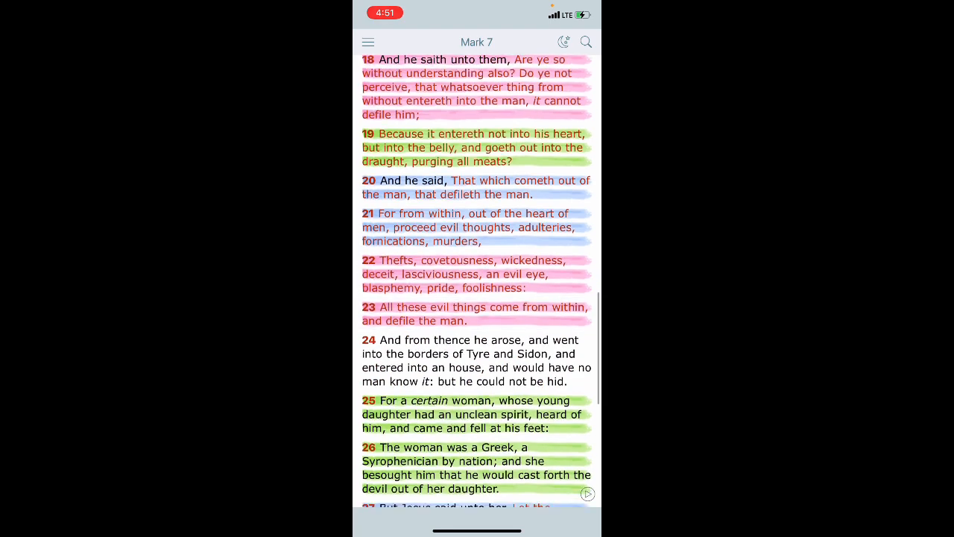
pyautogui.scroll(-3)
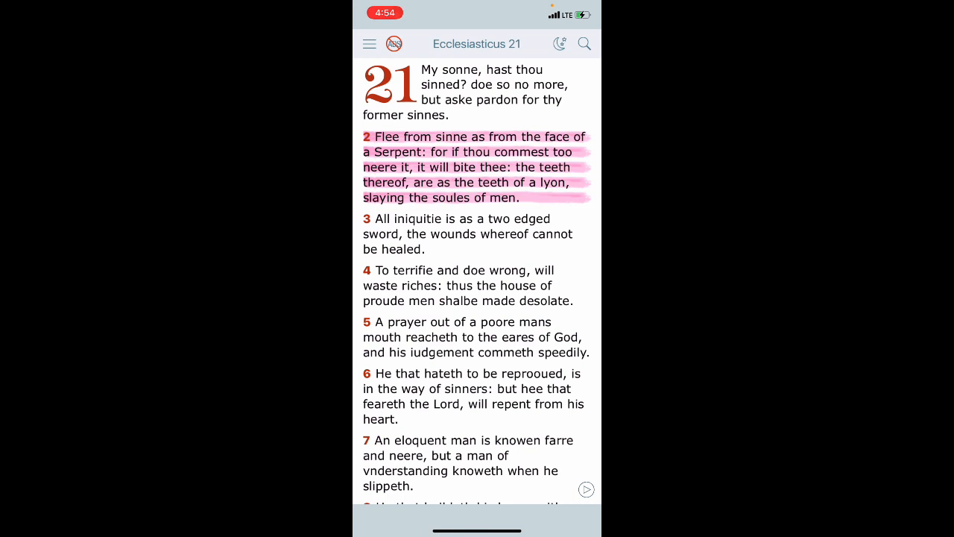
# Step: Navigate from the chapter title to Revelation 12, the war-in-heaven passage
pyautogui.click(368, 43)
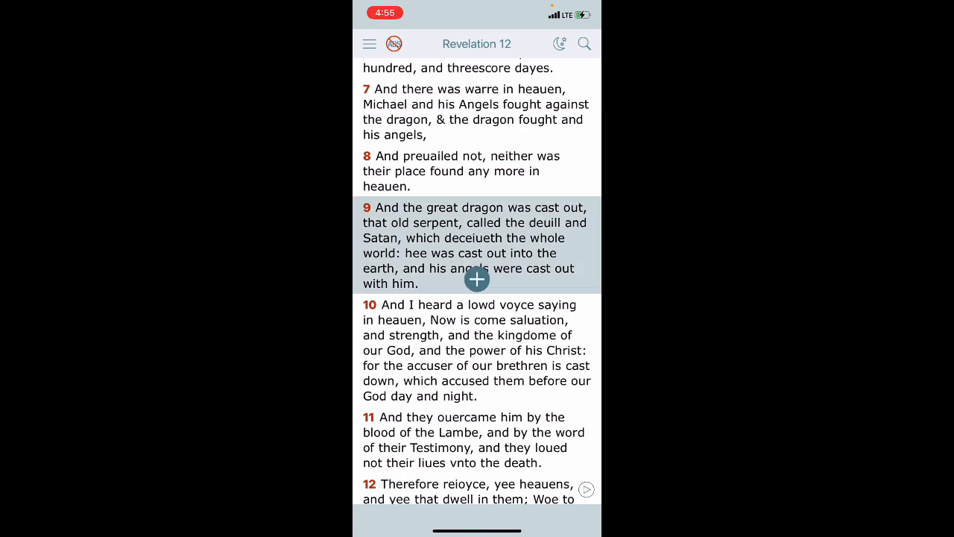
# Step: Highlight Revelation 12:9, the great dragon cast out, in pink
pyautogui.click(477, 279)
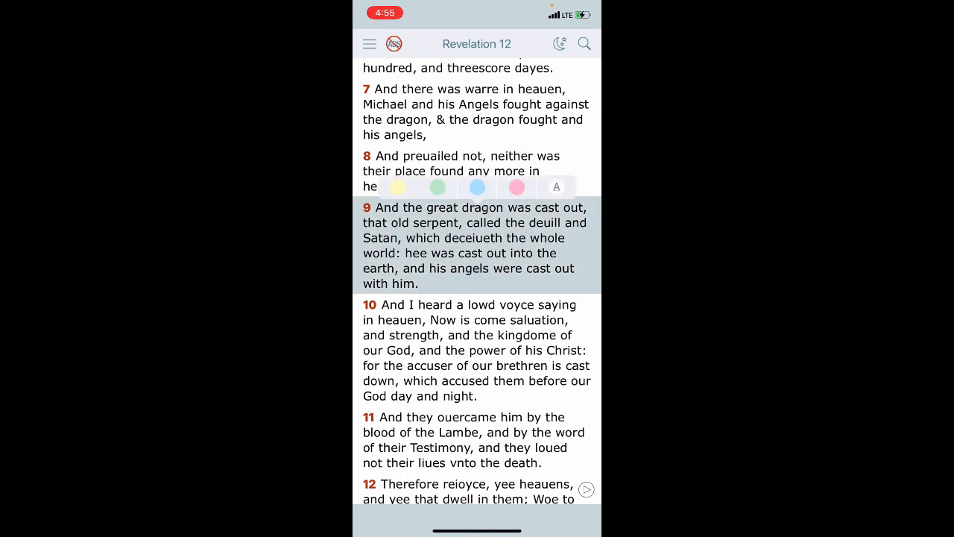
pyautogui.click(516, 188)
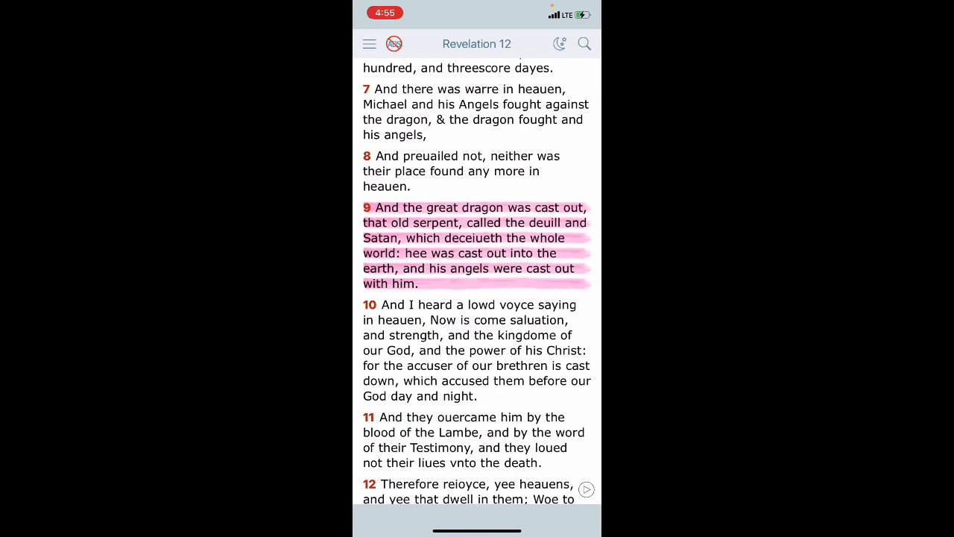